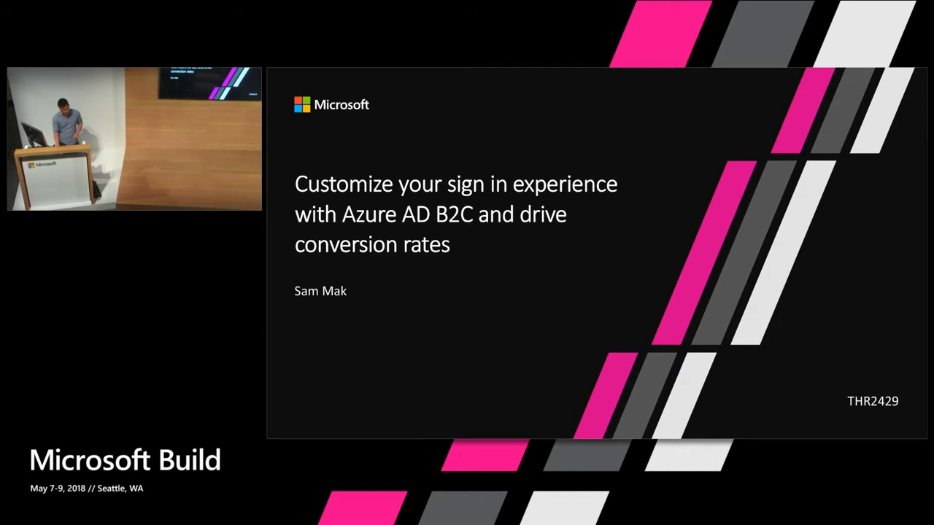
Advance the deck to the Real Madrid branded login experience slide
{"action": "key", "text": "Right"}
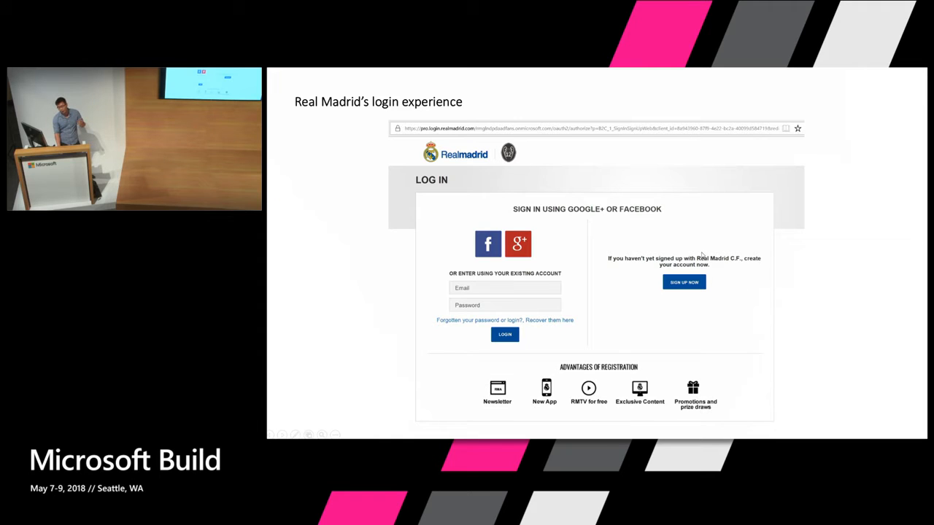
{"action": "mouse_move", "coordinate": [533, 261]}
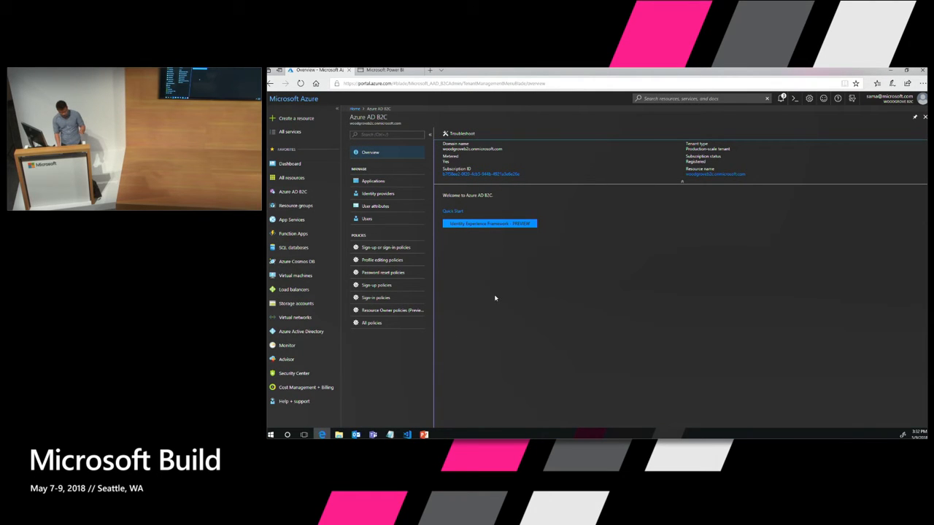
{"action": "mouse_move", "coordinate": [485, 286]}
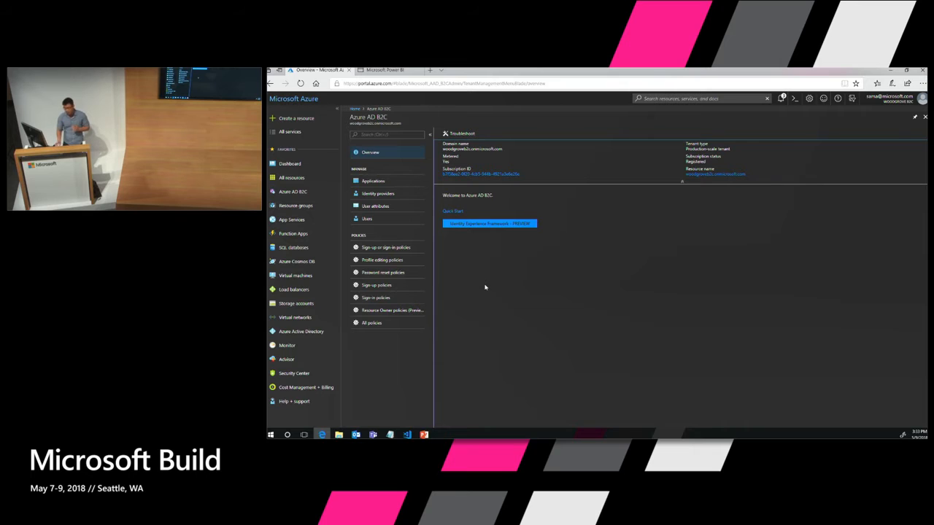
Open the B2C_1 sign-up or sign-in policy from the tenant's policy list
{"action": "left_click", "coordinate": [386, 247]}
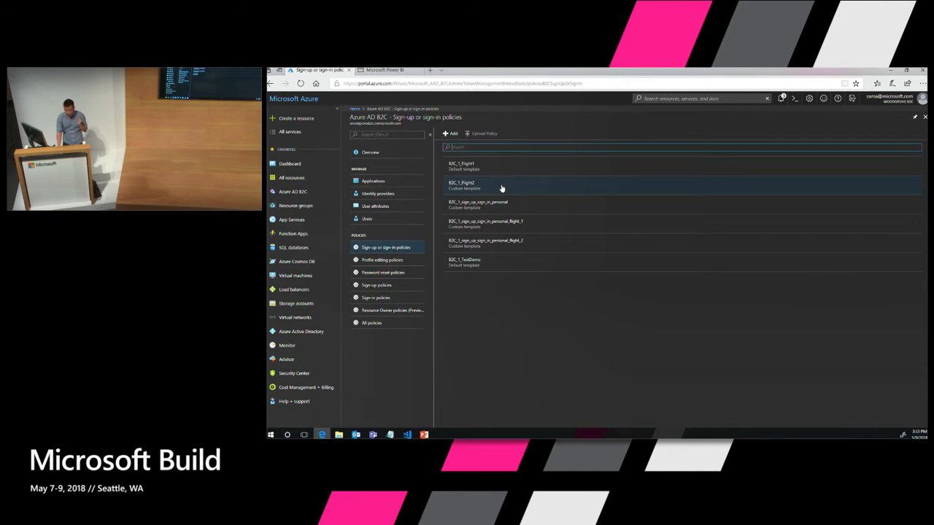
{"action": "left_click", "coordinate": [481, 166]}
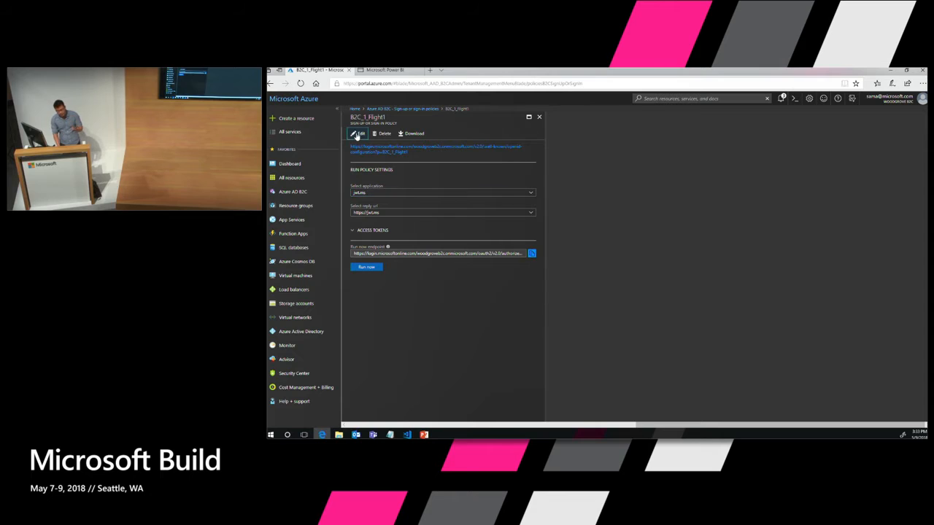
In Page UI customization, switch the unified sign-up or sign-in page to a custom page and confirm
{"action": "left_click", "coordinate": [359, 135]}
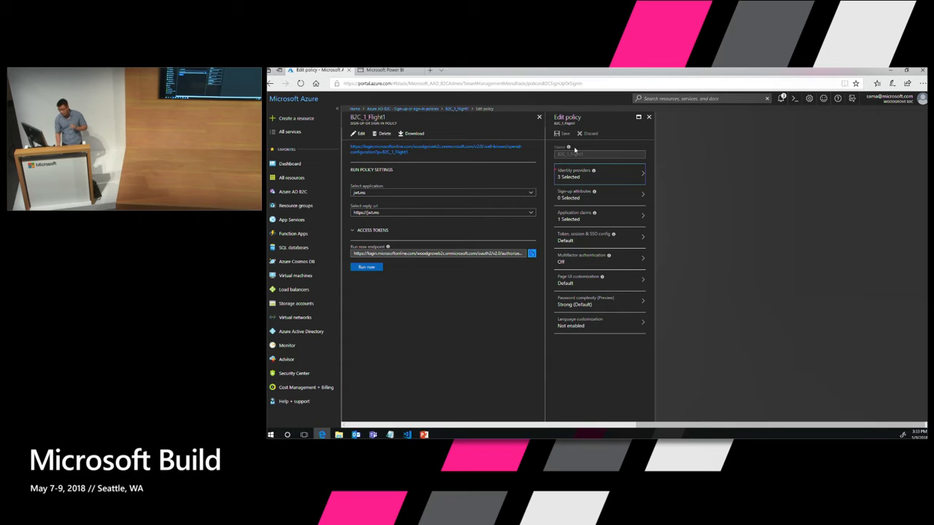
{"action": "left_click", "coordinate": [599, 280]}
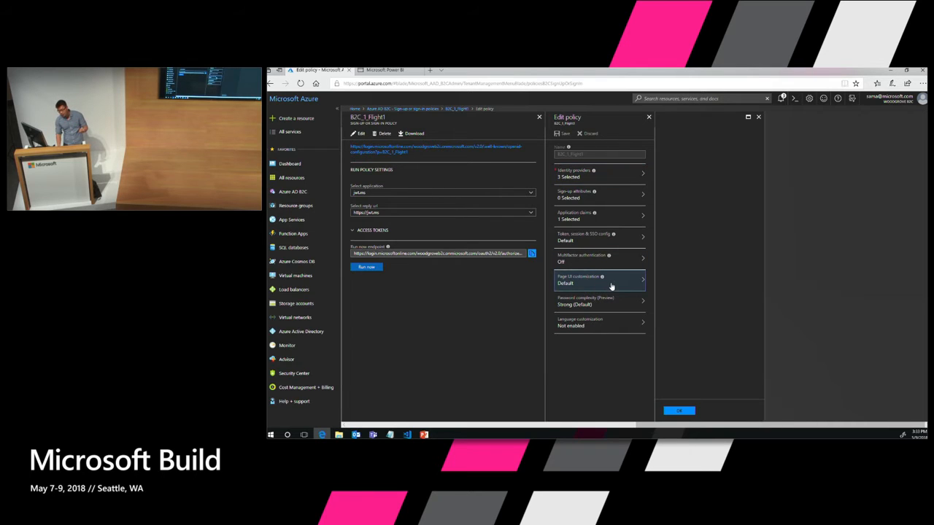
{"action": "left_click", "coordinate": [598, 280]}
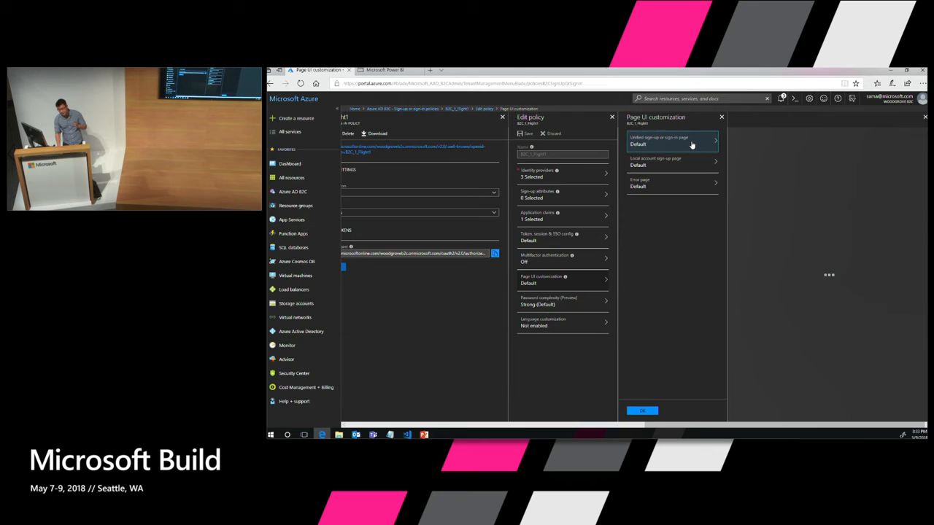
{"action": "left_click", "coordinate": [658, 140]}
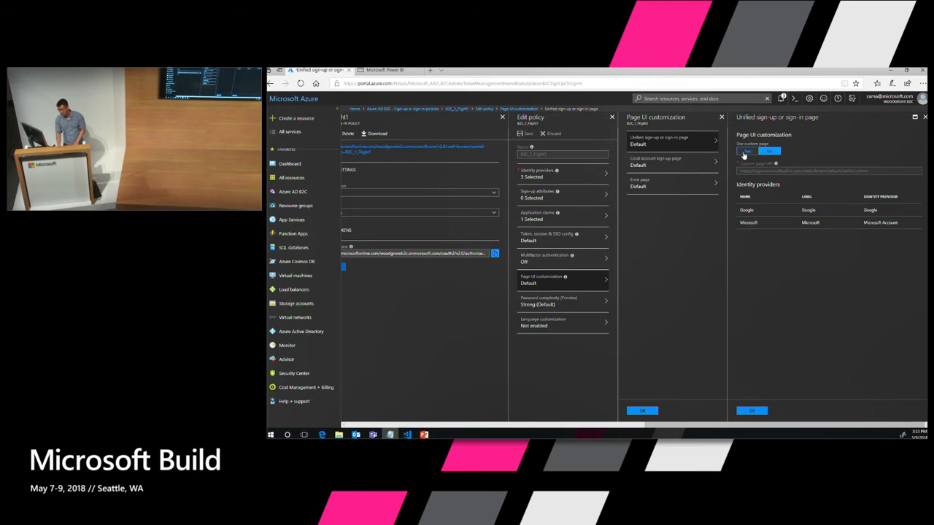
{"action": "left_click", "coordinate": [747, 150]}
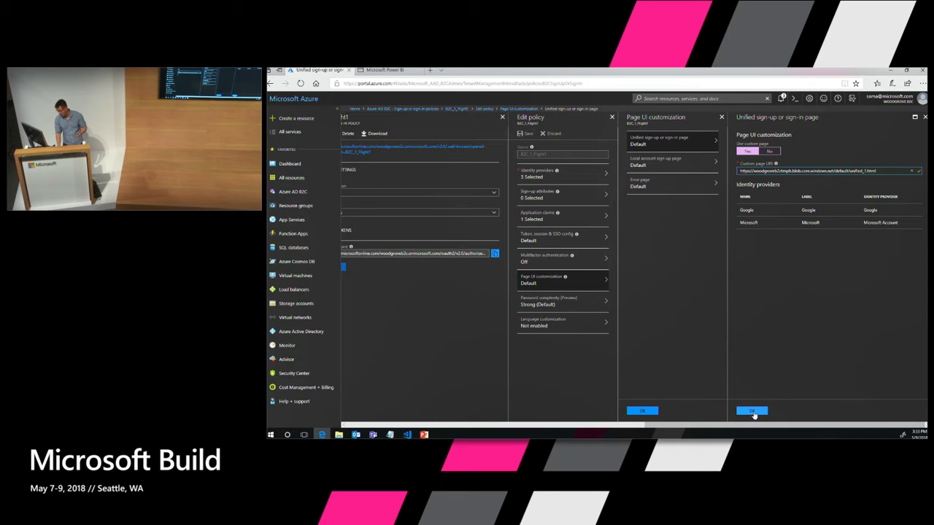
{"action": "left_click", "coordinate": [751, 411]}
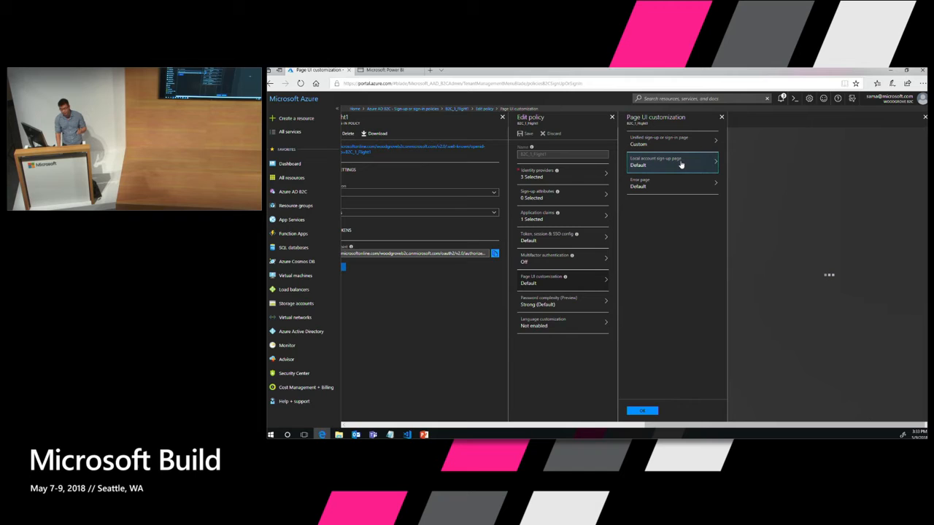
Switch the local account sign-up page to a custom page as well
{"action": "left_click", "coordinate": [671, 161]}
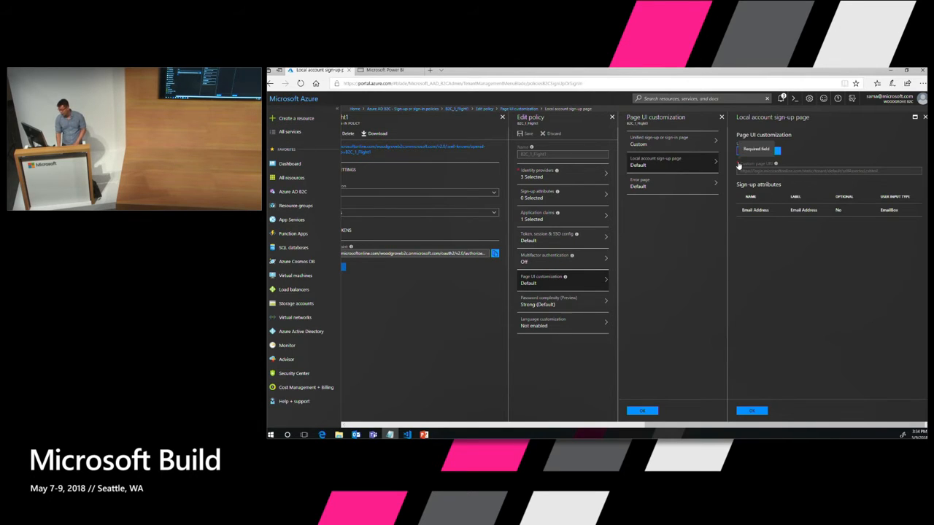
{"action": "left_click", "coordinate": [747, 150]}
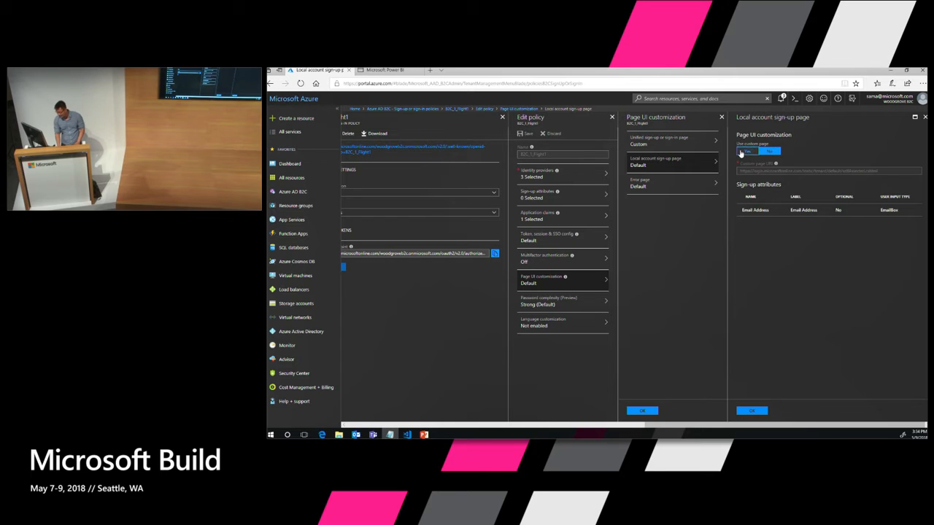
{"action": "left_click", "coordinate": [747, 150]}
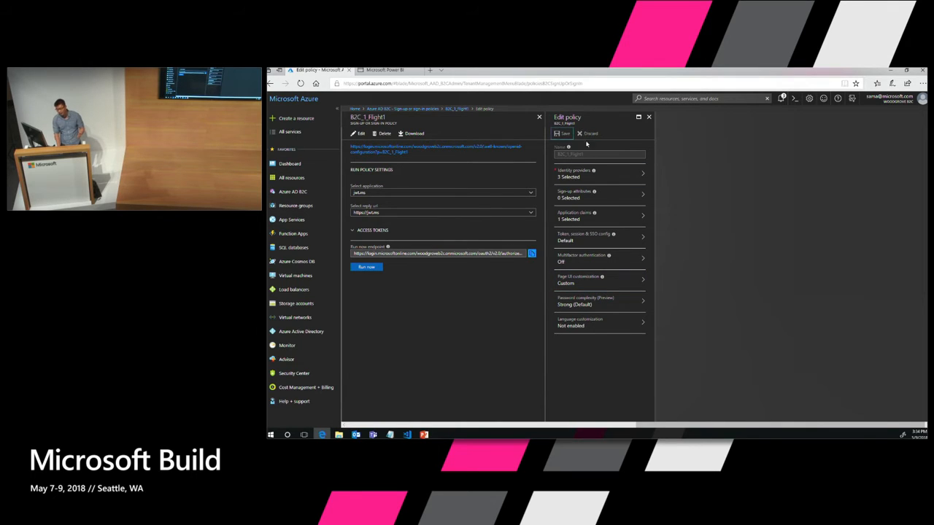
Run the policy to preview the fruit-themed WoodGrove sign-in page
{"action": "left_click", "coordinate": [563, 135]}
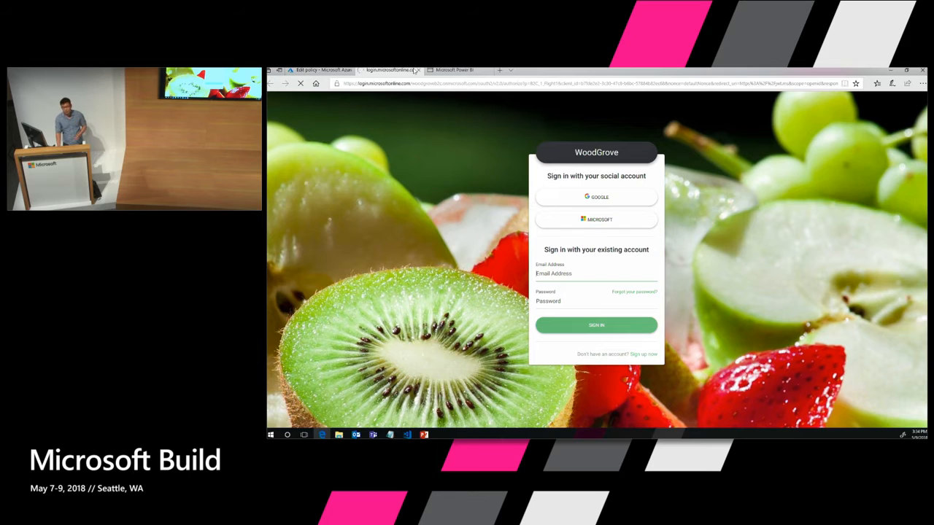
Enable language customization on the policy
{"action": "left_click", "coordinate": [318, 70]}
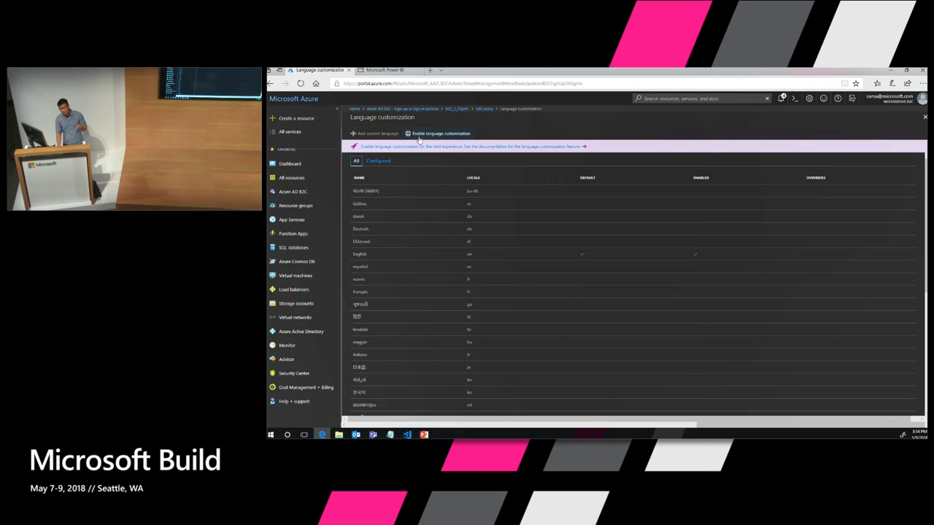
{"action": "left_click", "coordinate": [438, 134]}
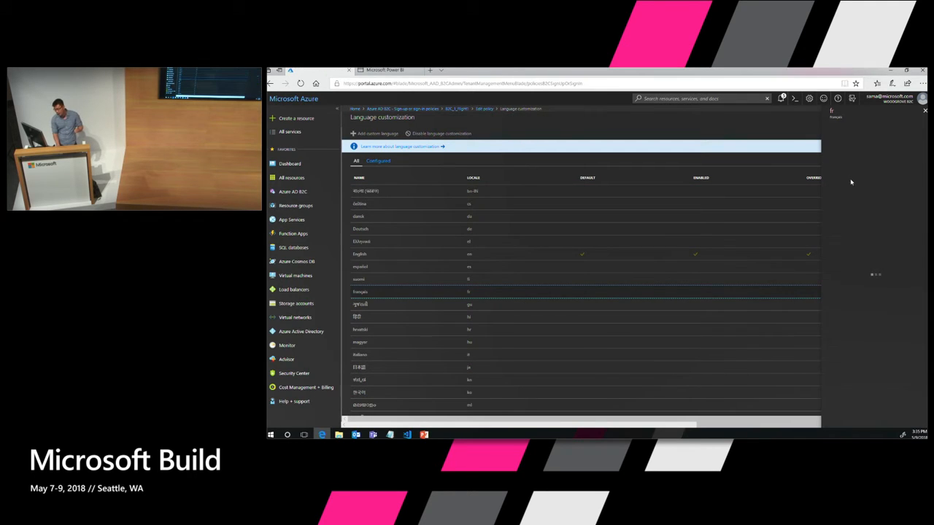
{"action": "left_click", "coordinate": [359, 292]}
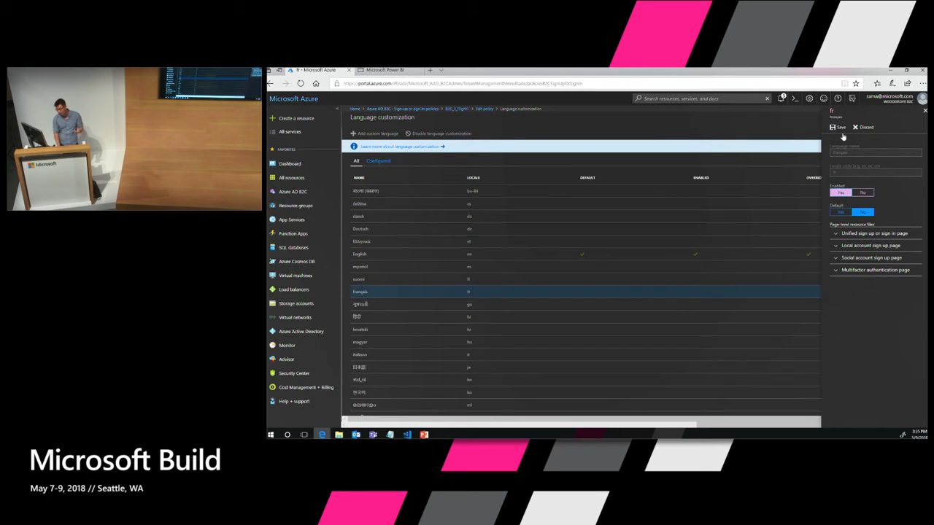
{"action": "left_click", "coordinate": [841, 127]}
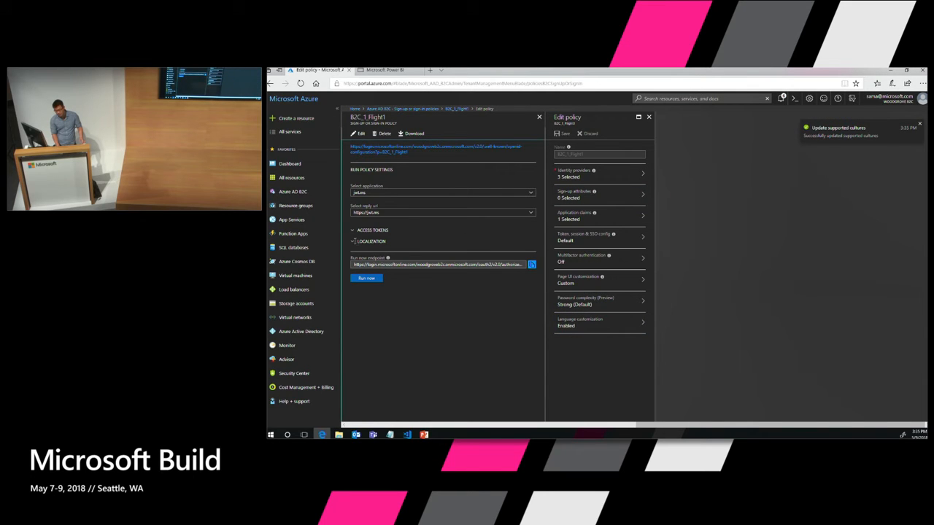
Set the page language to Français, preview the French sign-in page, and return to the portal
{"action": "left_click", "coordinate": [371, 242]}
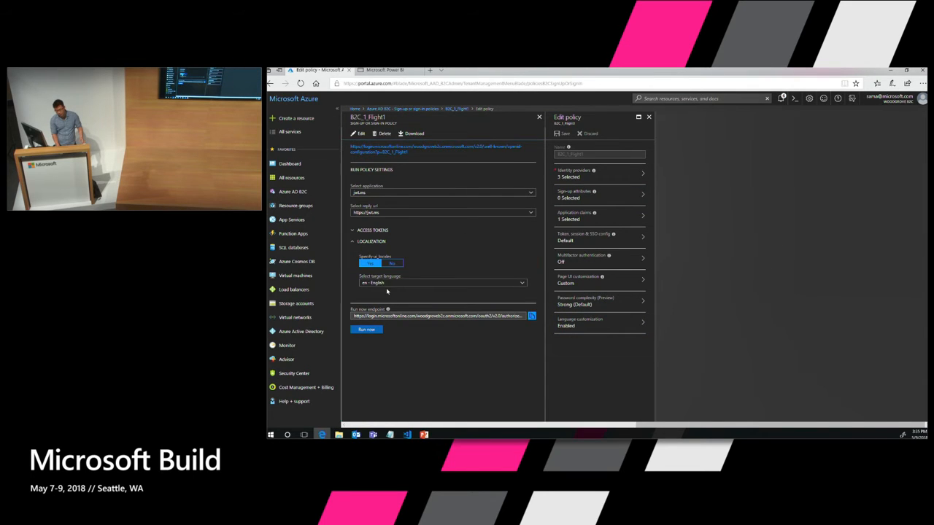
{"action": "left_click", "coordinate": [444, 283]}
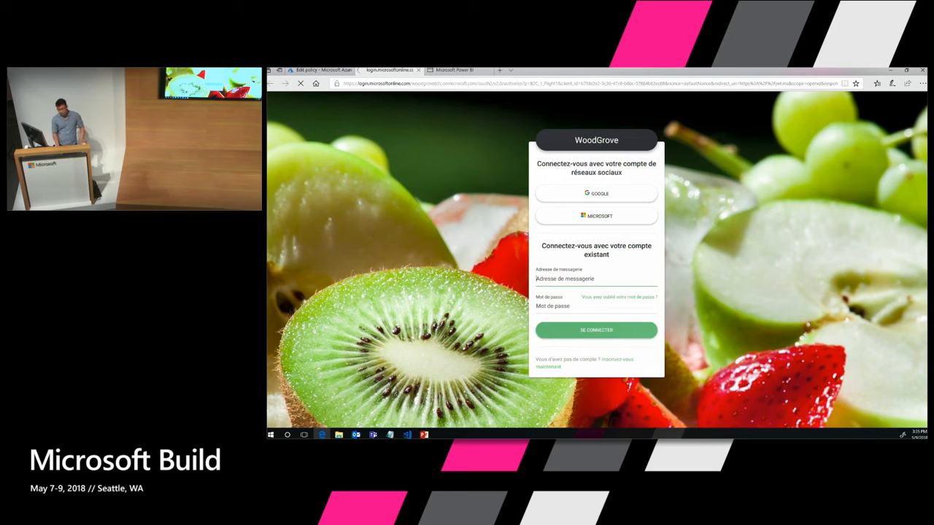
{"action": "mouse_move", "coordinate": [309, 151]}
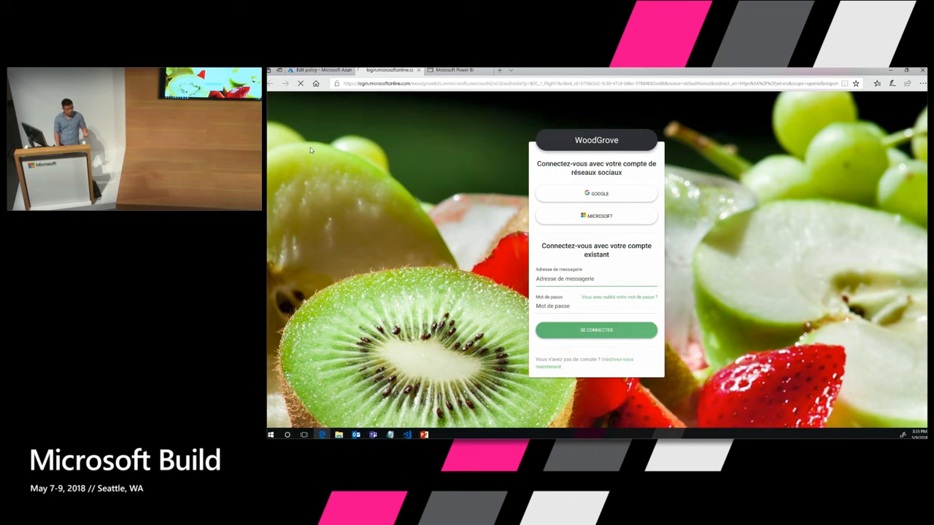
{"action": "mouse_move", "coordinate": [319, 148]}
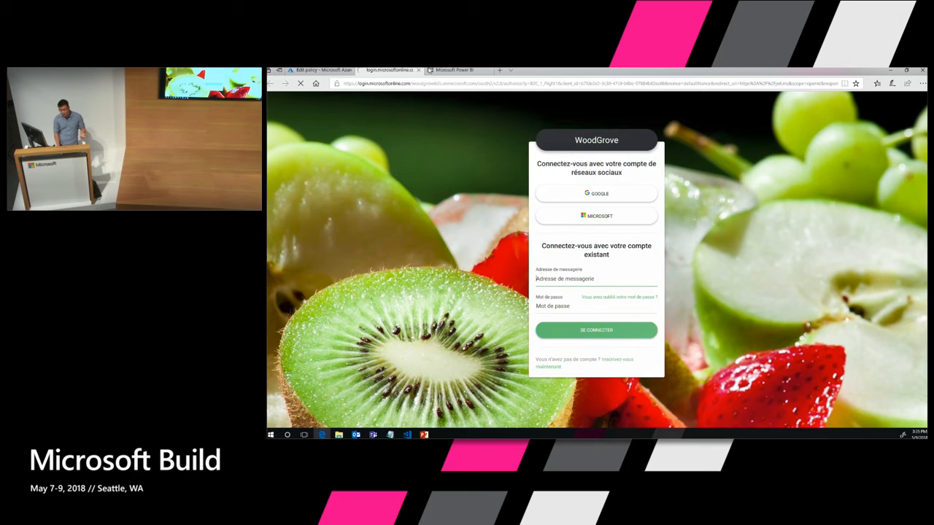
{"action": "left_click", "coordinate": [318, 70]}
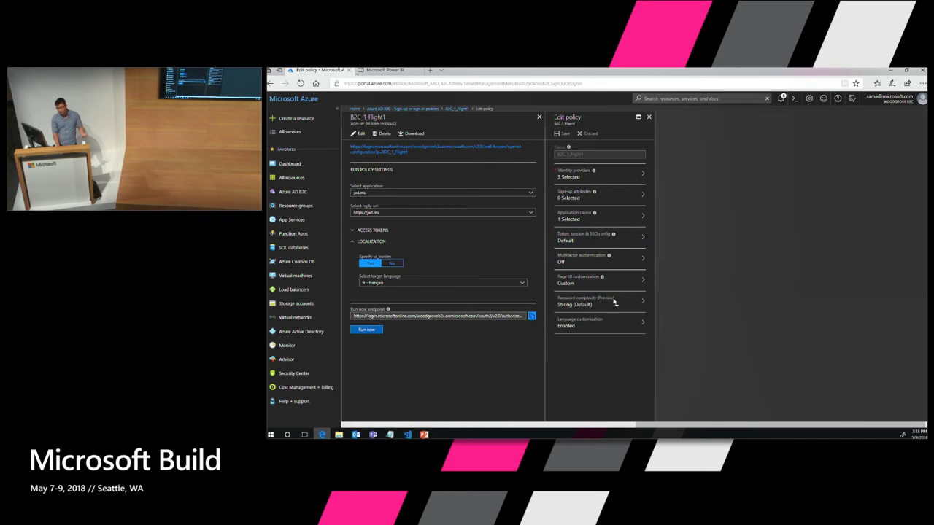
Set password complexity to Custom with a required character classes rule and confirm
{"action": "left_click", "coordinate": [598, 300]}
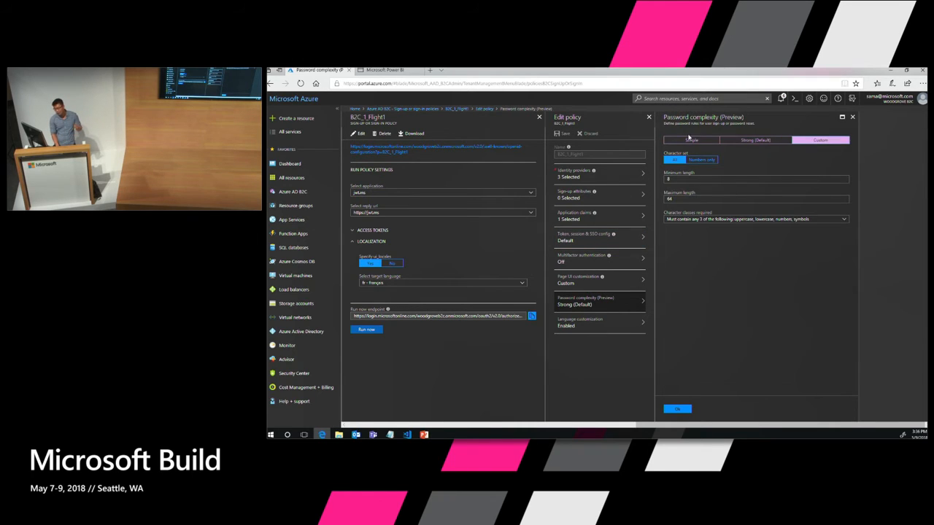
{"action": "left_click", "coordinate": [692, 140]}
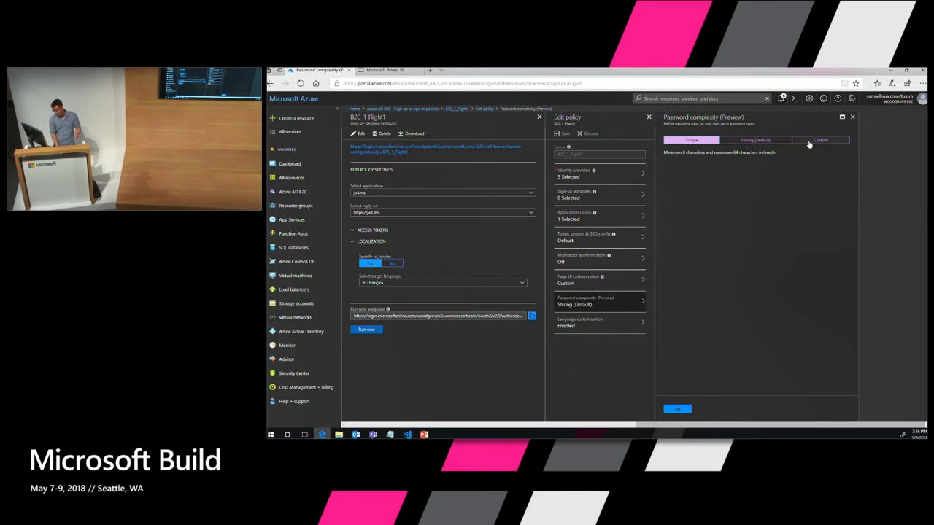
{"action": "left_click", "coordinate": [820, 140]}
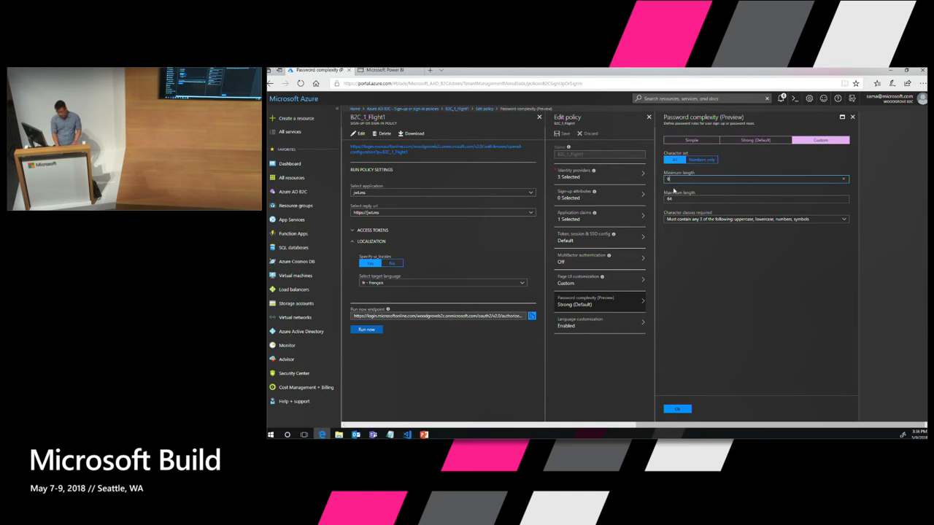
{"action": "left_click", "coordinate": [756, 219]}
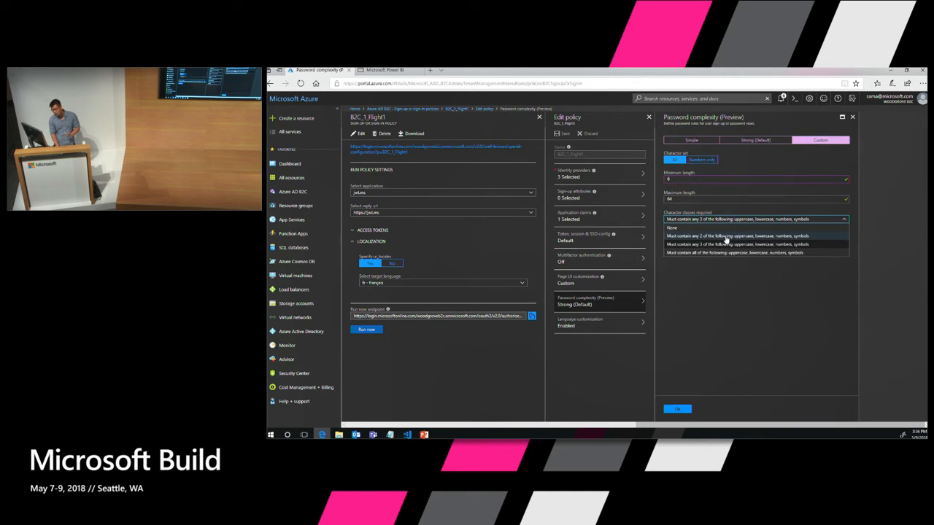
{"action": "left_click", "coordinate": [735, 234]}
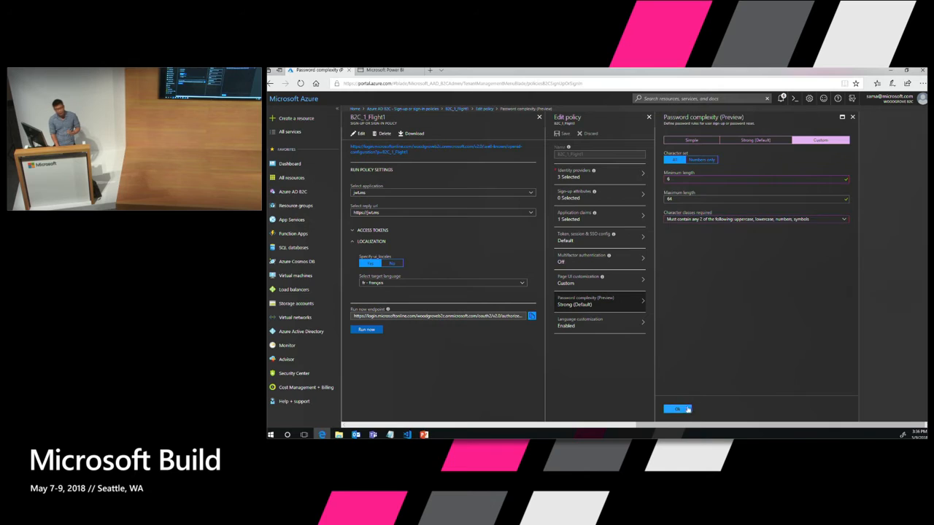
{"action": "left_click", "coordinate": [677, 408]}
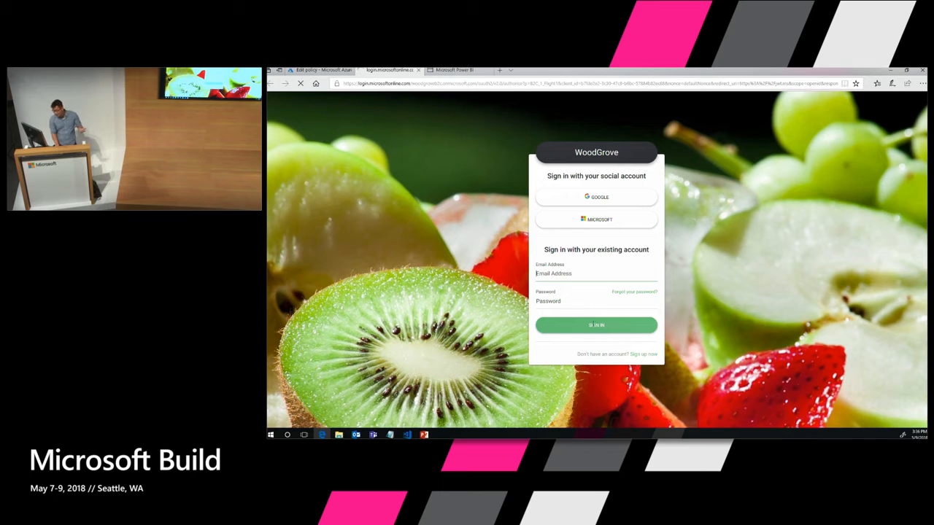
On the WoodGrove sign-up form, enter a new password that satisfies the complexity requirements
{"action": "left_click", "coordinate": [642, 355]}
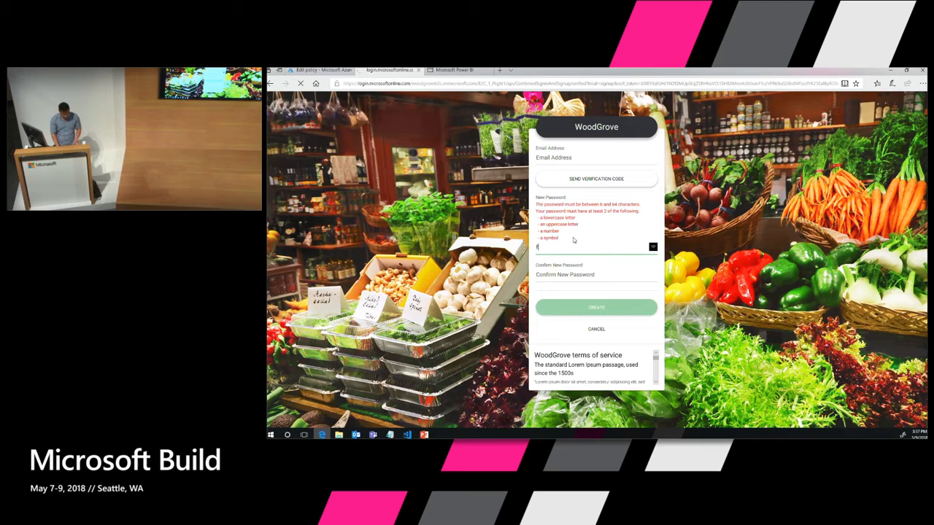
{"action": "type", "text": "••"}
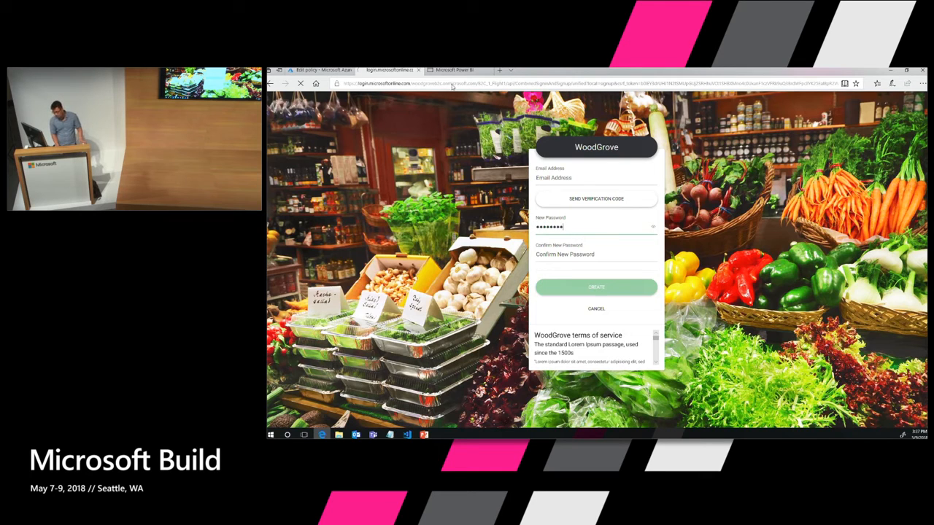
{"action": "left_click", "coordinate": [321, 70]}
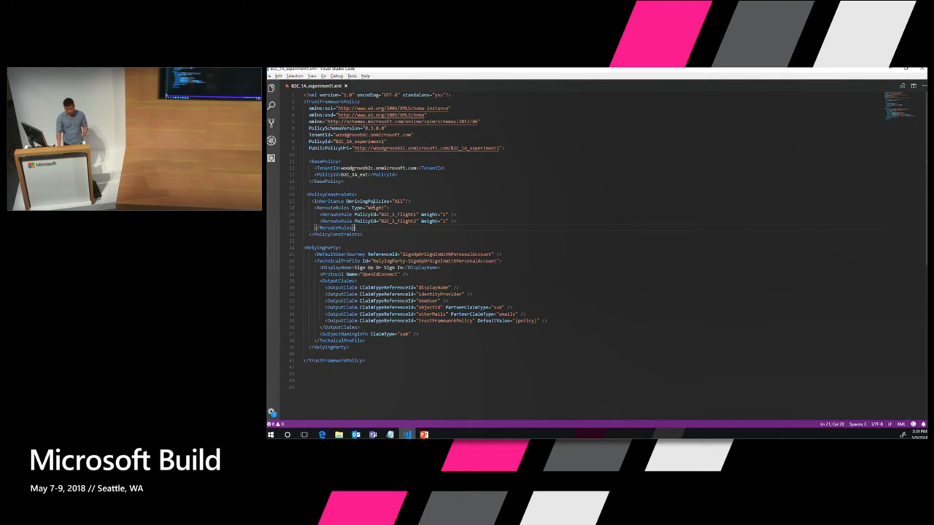
Inspect the two flight policy ids in the experiment XML's RelyingParty entries
{"action": "double_click", "coordinate": [375, 208]}
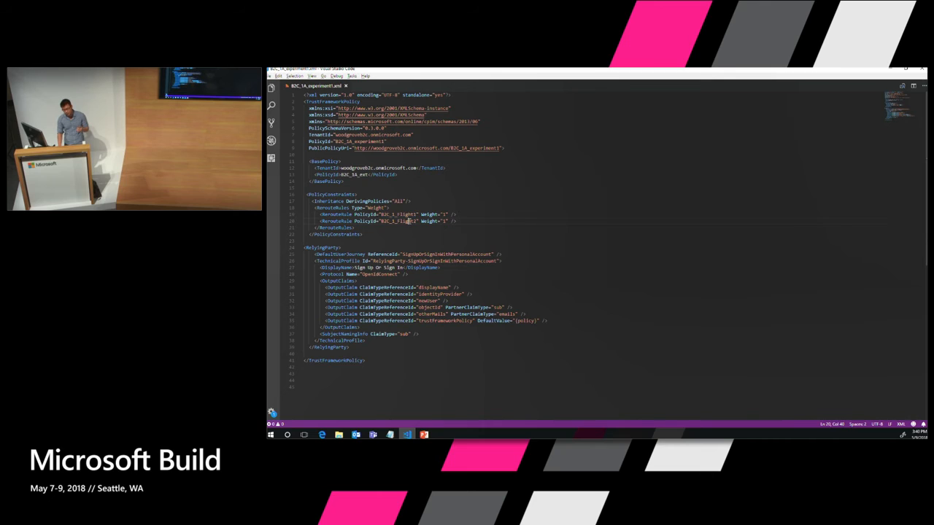
{"action": "double_click", "coordinate": [397, 222]}
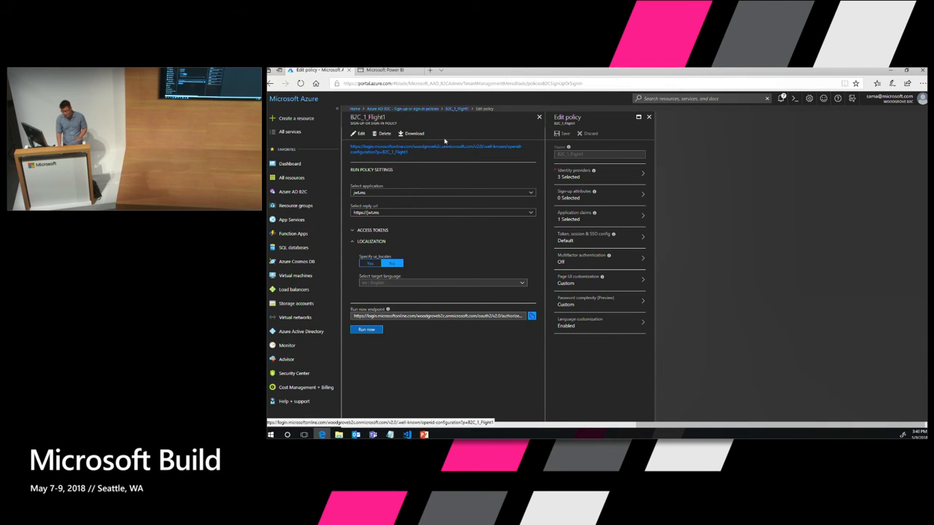
Open the B2C User Insights A/B test Power BI report in a new tab
{"action": "left_click", "coordinate": [499, 70]}
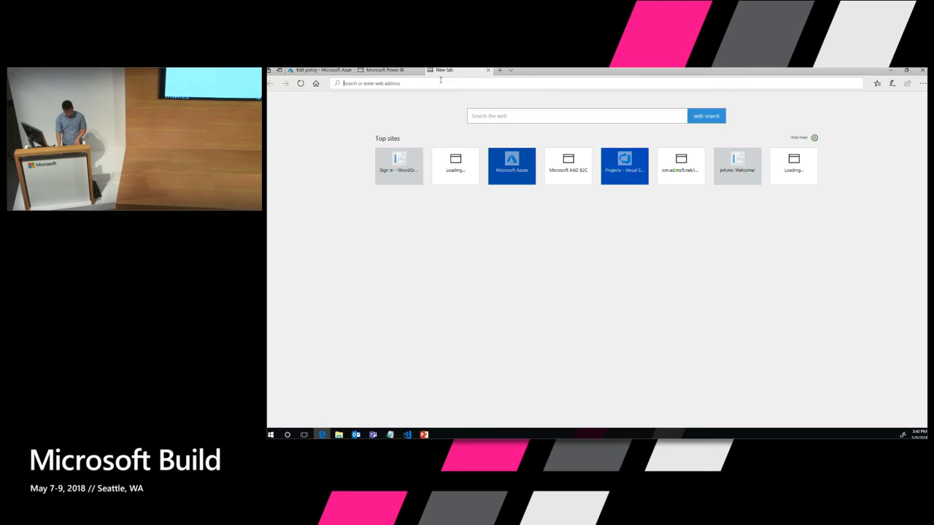
{"action": "left_click", "coordinate": [399, 166]}
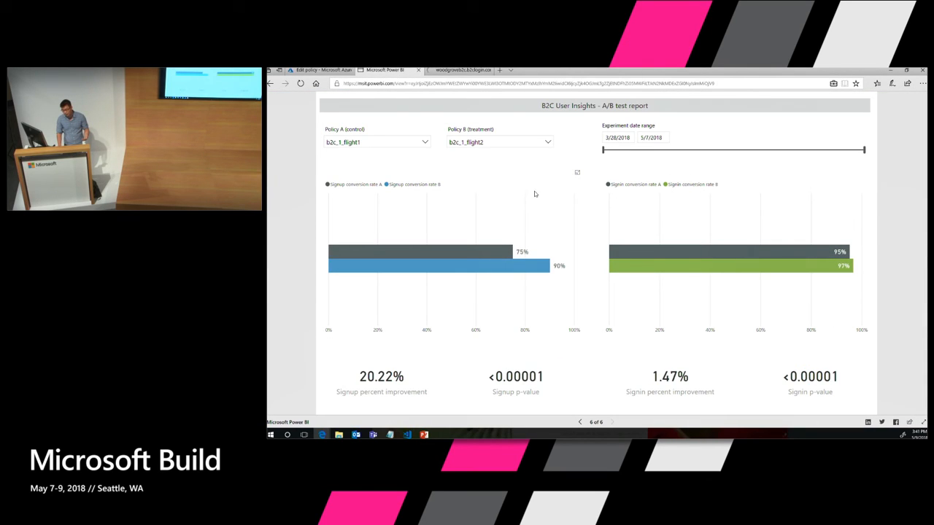
{"action": "mouse_move", "coordinate": [664, 105]}
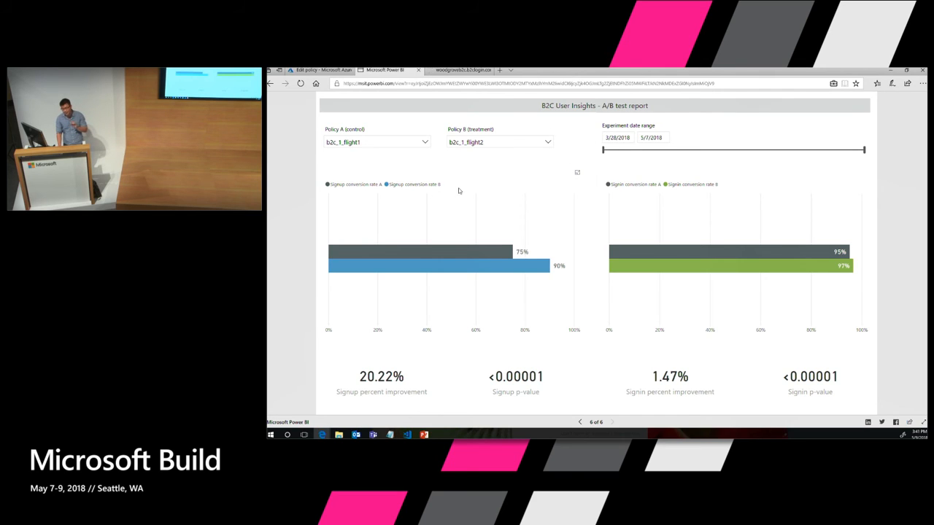
{"action": "mouse_move", "coordinate": [376, 160]}
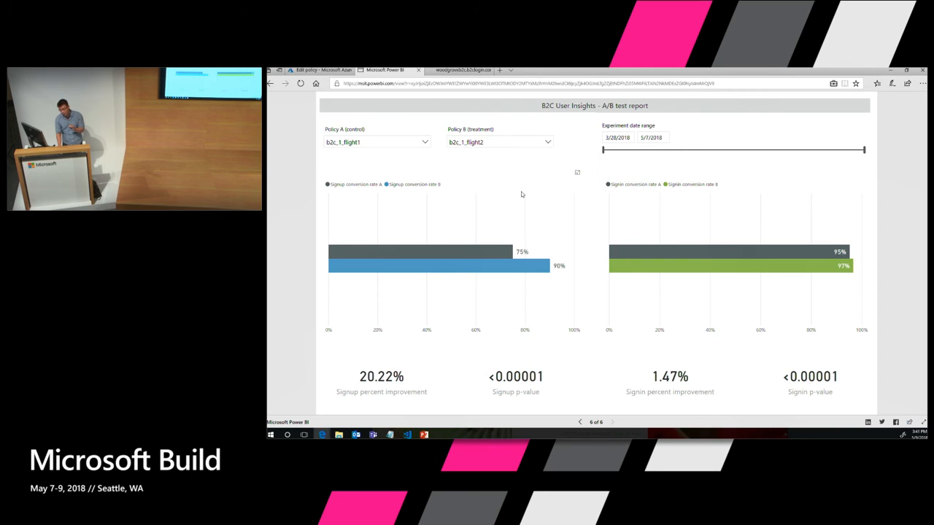
{"action": "mouse_move", "coordinate": [415, 321]}
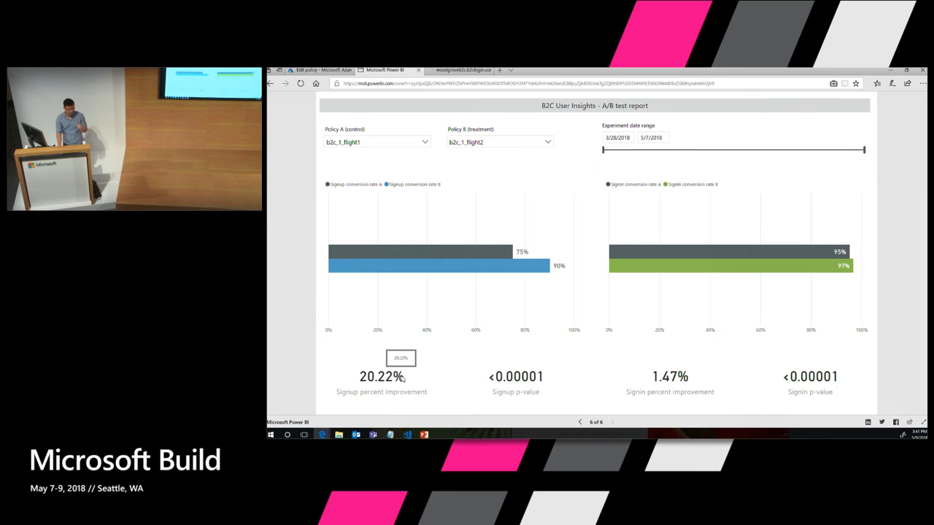
{"action": "mouse_move", "coordinate": [639, 359]}
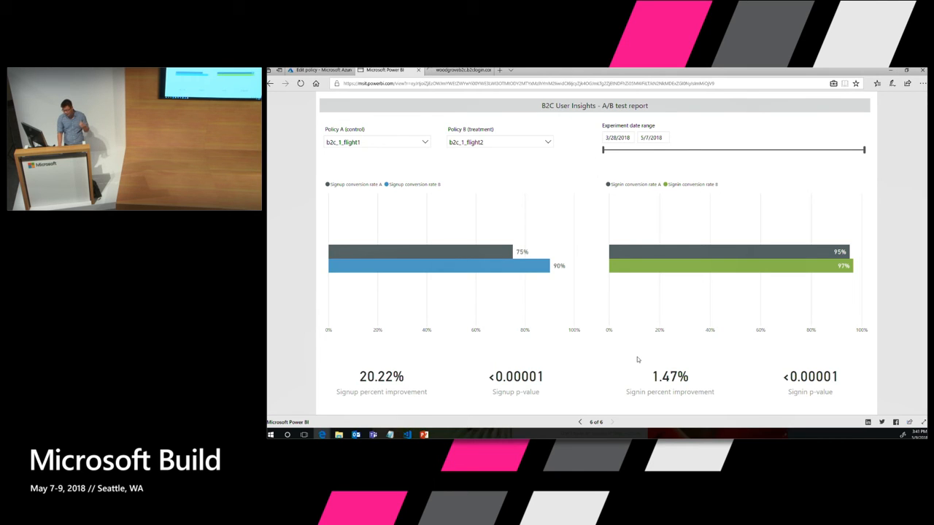
{"action": "mouse_move", "coordinate": [649, 362]}
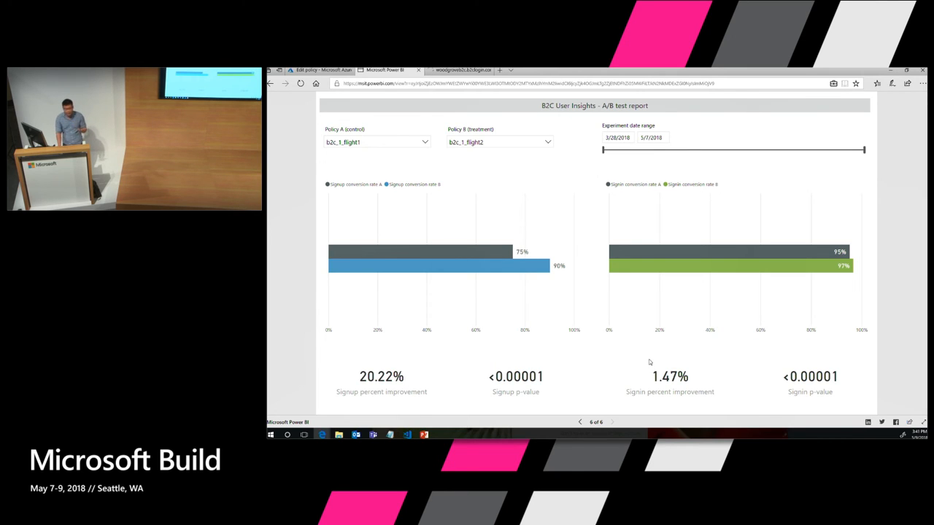
{"action": "mouse_move", "coordinate": [648, 347]}
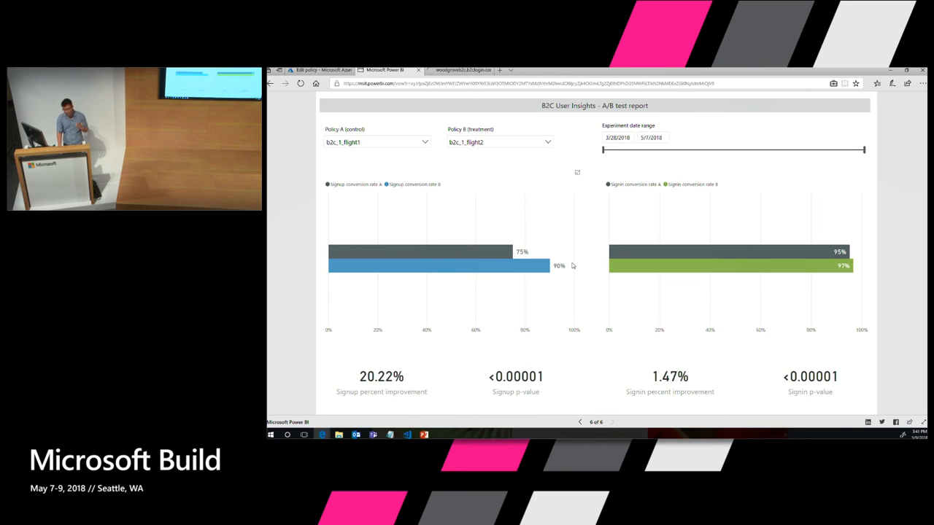
{"action": "mouse_move", "coordinate": [557, 229]}
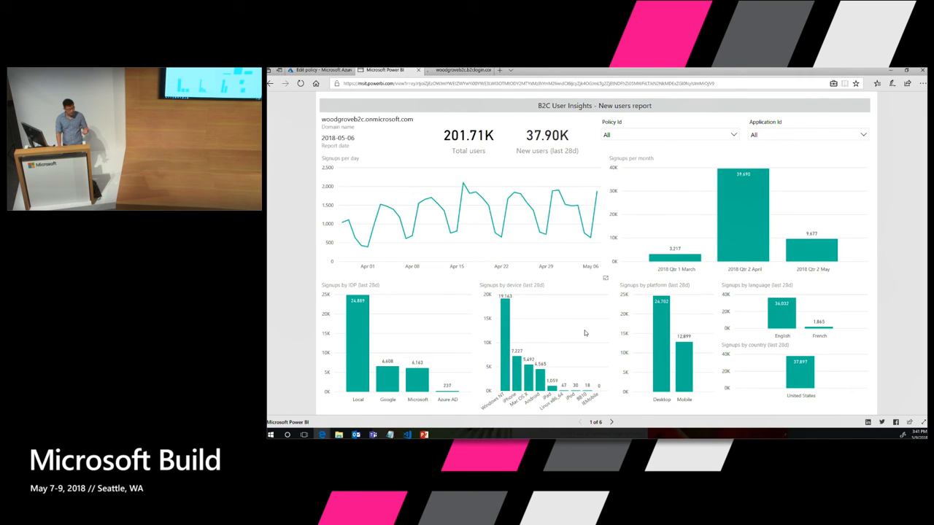
{"action": "mouse_move", "coordinate": [599, 341]}
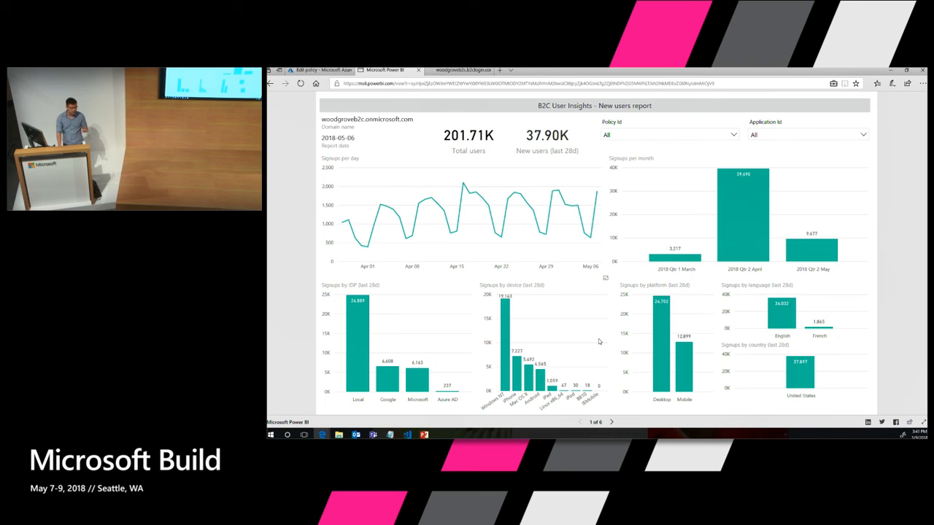
{"action": "mouse_move", "coordinate": [601, 336]}
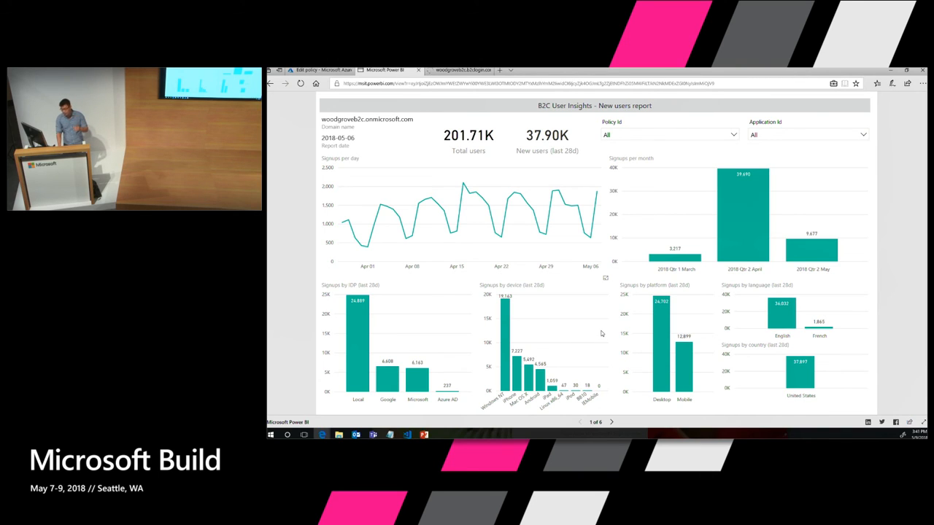
{"action": "mouse_move", "coordinate": [620, 387]}
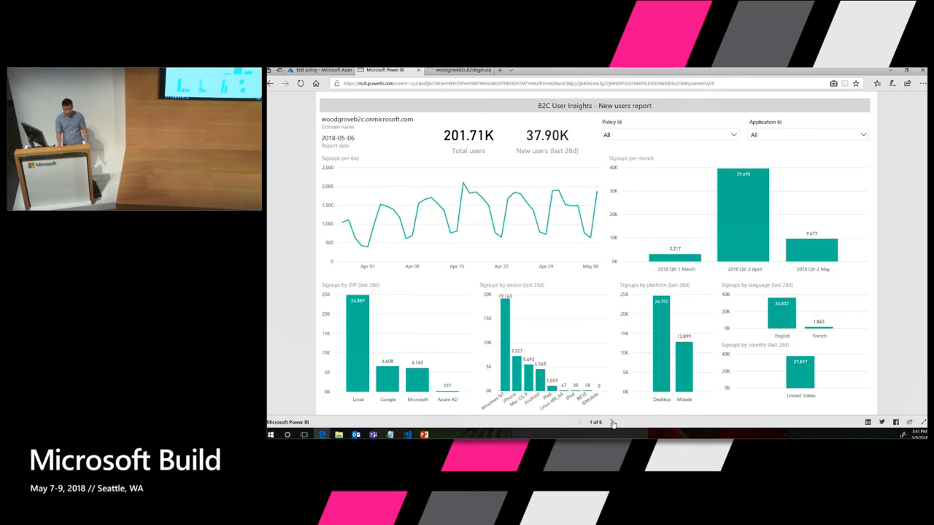
Page through active users and conversion rate to the Non-conversion reasons report
{"action": "left_click", "coordinate": [615, 422]}
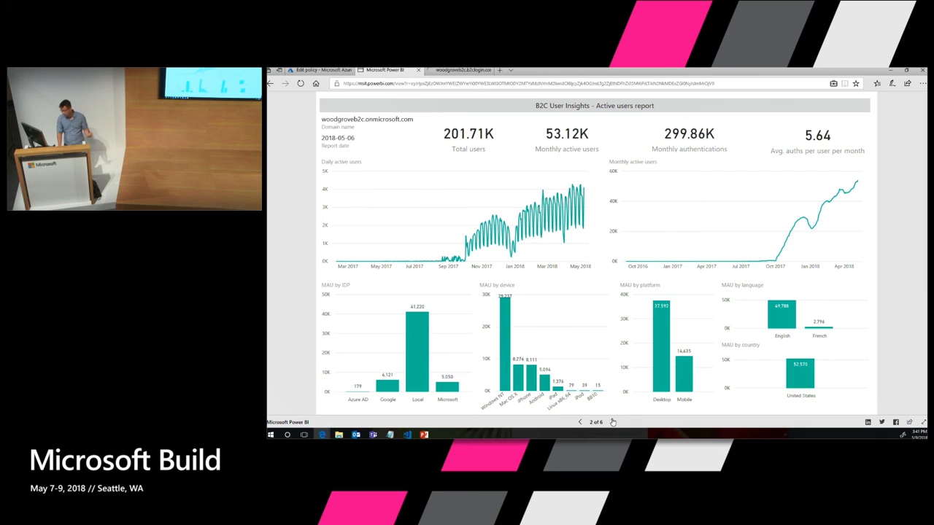
{"action": "mouse_move", "coordinate": [560, 362]}
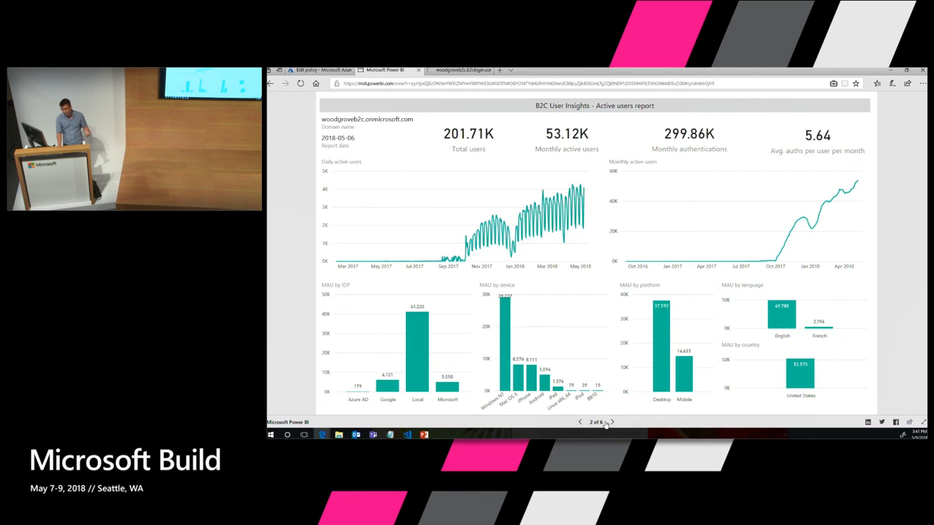
{"action": "left_click", "coordinate": [613, 421]}
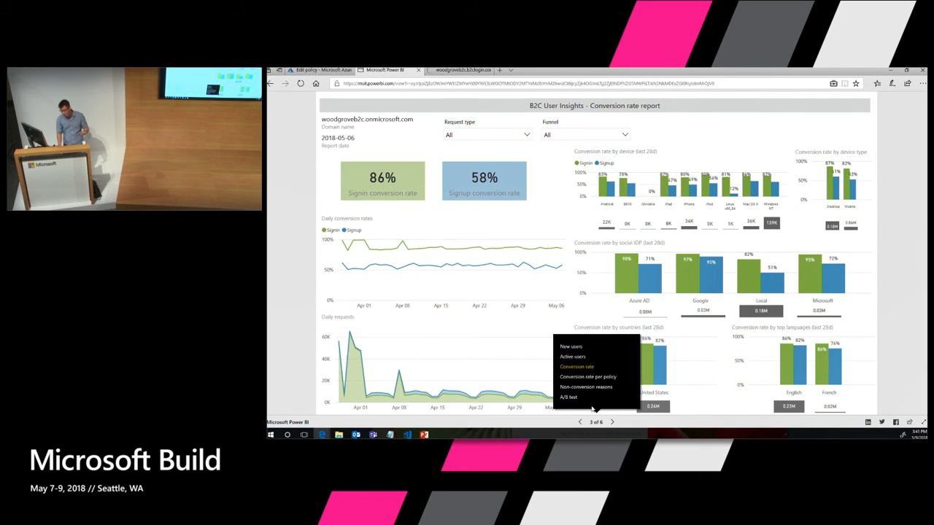
{"action": "mouse_move", "coordinate": [586, 387]}
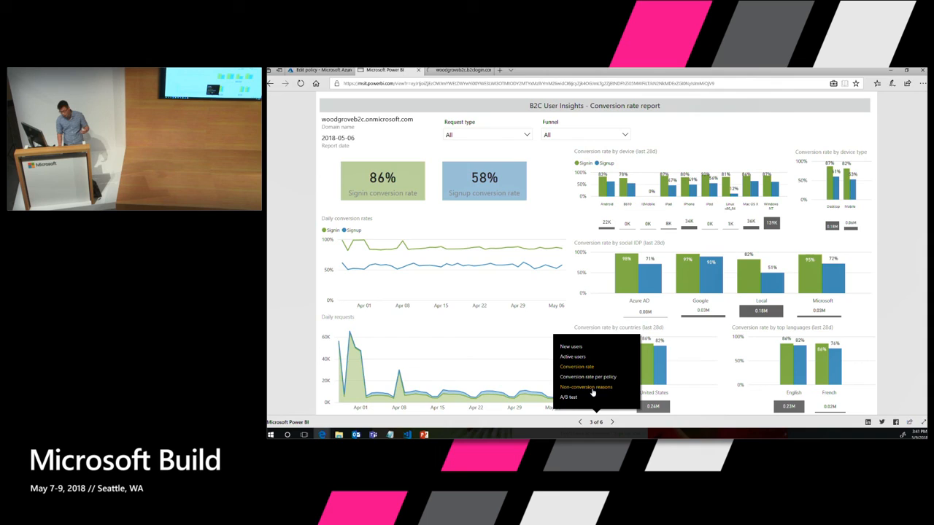
{"action": "left_click", "coordinate": [586, 387]}
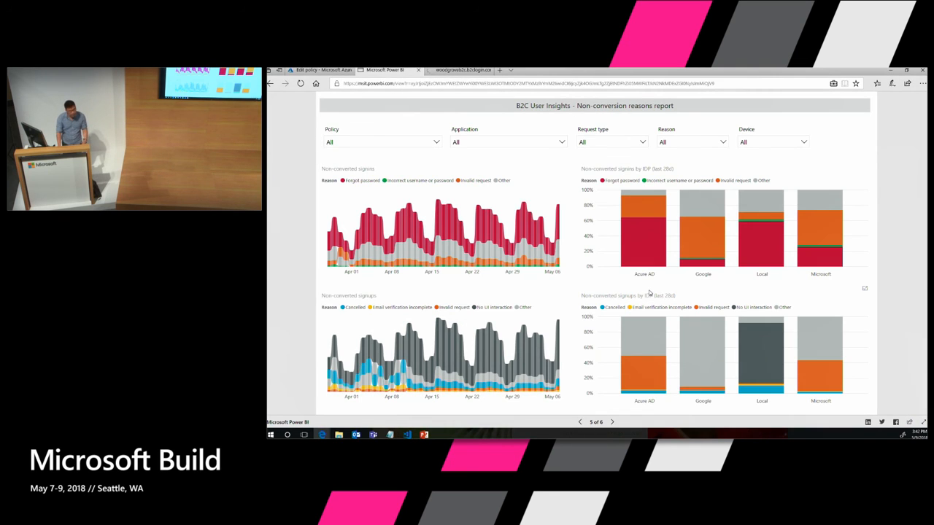
{"action": "mouse_move", "coordinate": [557, 239]}
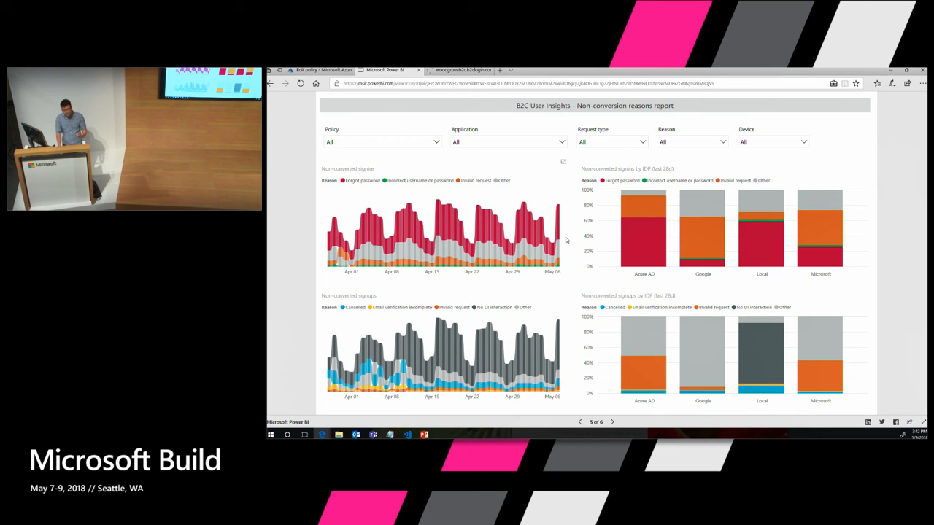
{"action": "mouse_move", "coordinate": [563, 236]}
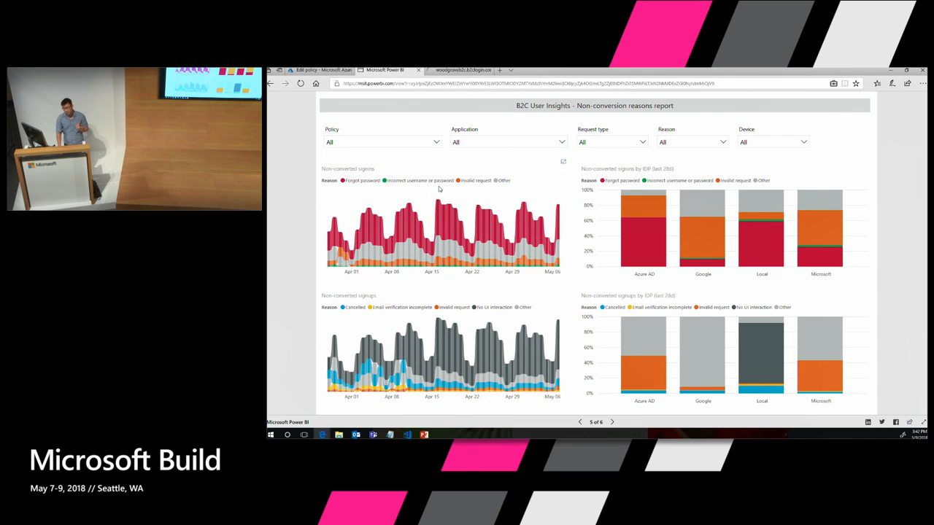
{"action": "mouse_move", "coordinate": [476, 204]}
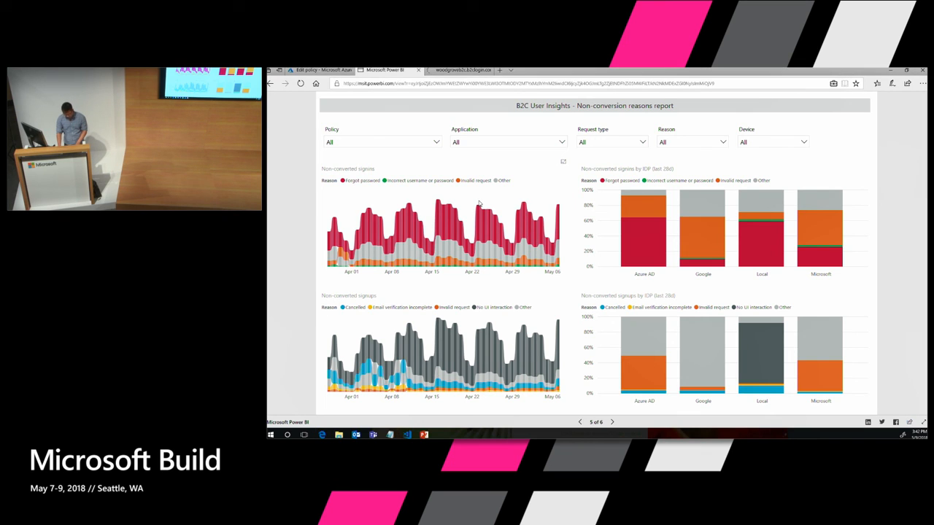
{"action": "mouse_move", "coordinate": [479, 194]}
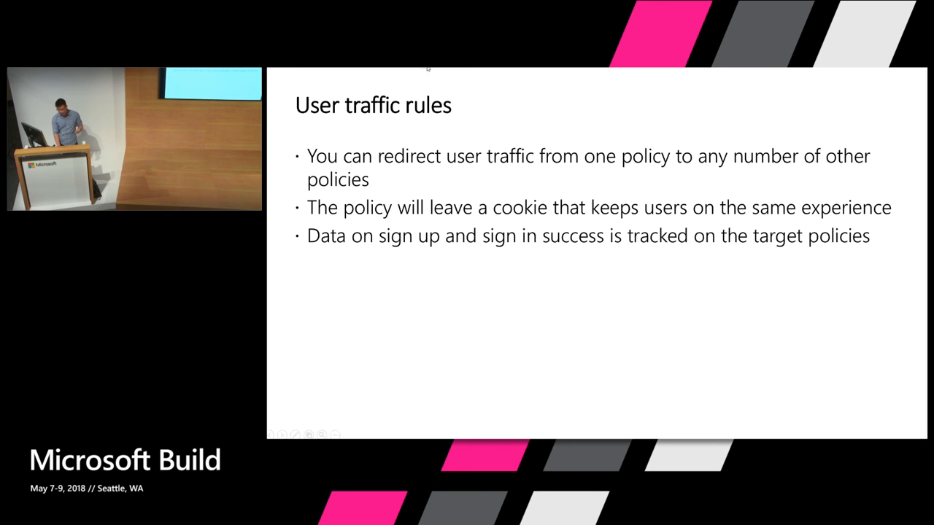
Advance the slideshow from the user traffic rules slide to the closing resources slide
{"action": "key", "text": "Right"}
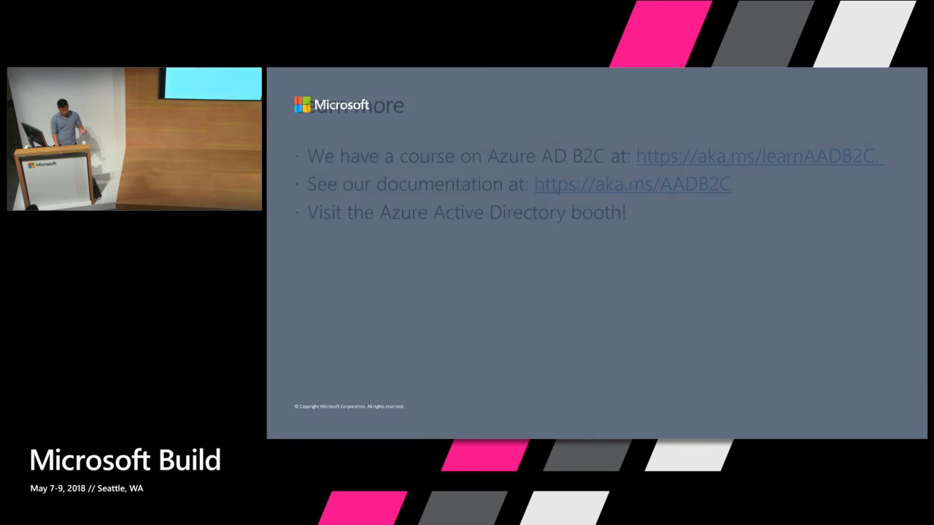